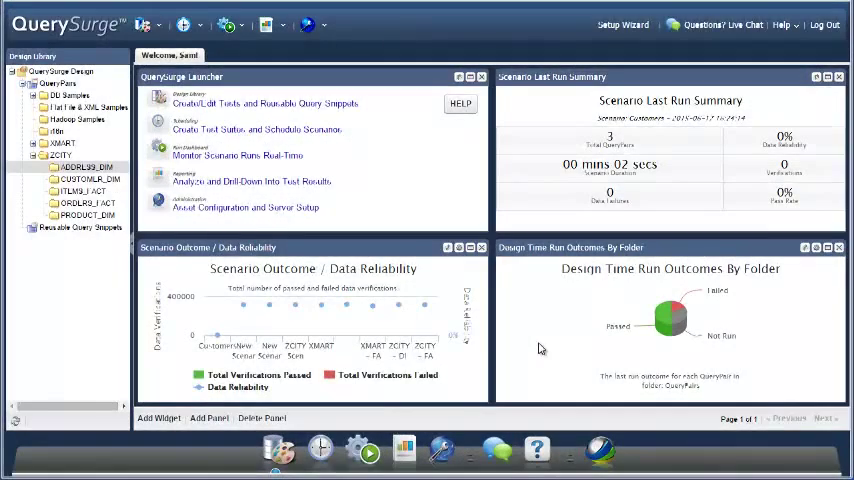
{"action": "mouse_move", "coordinate": [210, 316]}
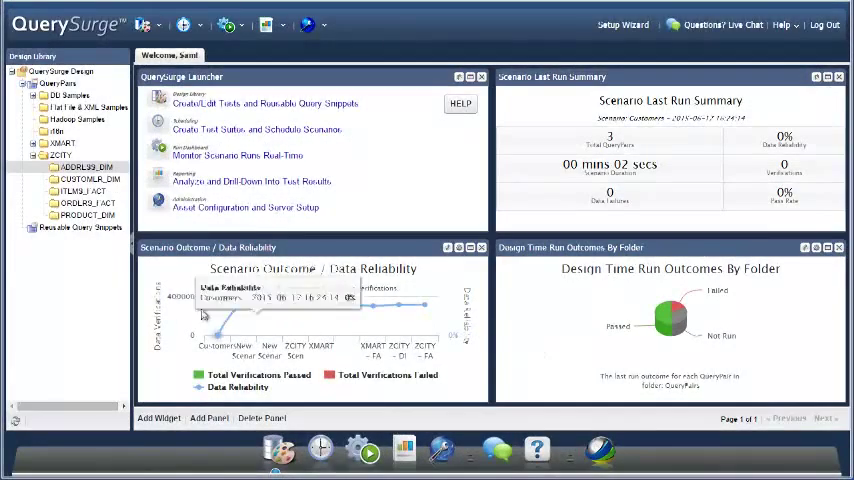
{"action": "mouse_move", "coordinate": [70, 276]}
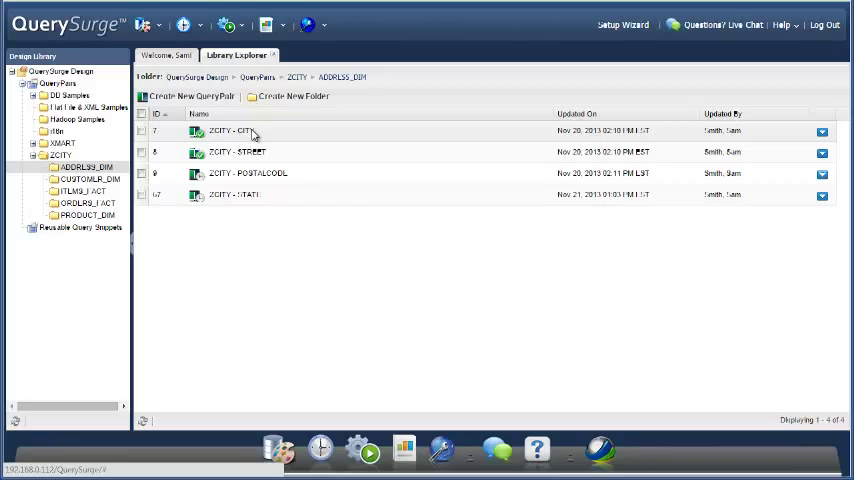
Review the ZCITY city, street and postal code query pairs from the address folder listing.
{"action": "double_click", "coordinate": [220, 130]}
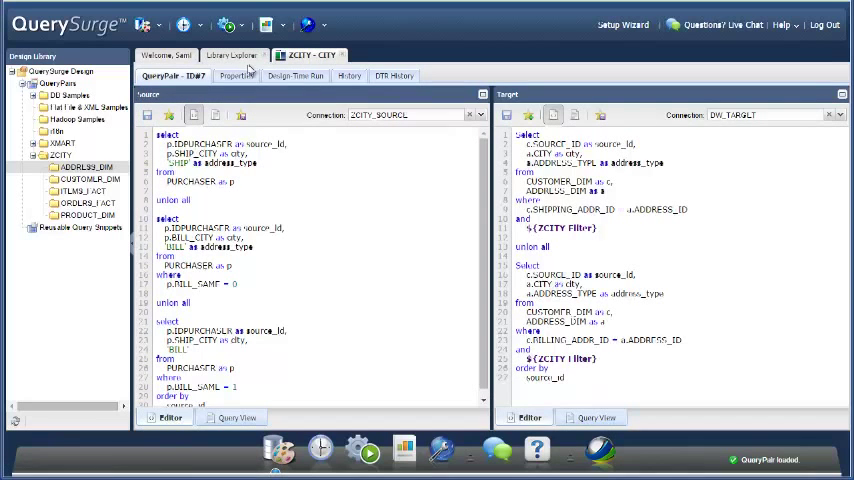
{"action": "left_click", "coordinate": [234, 56]}
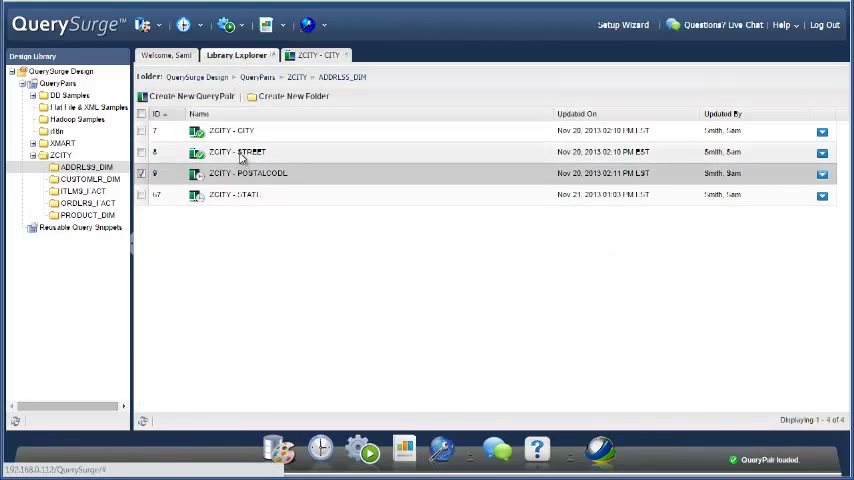
{"action": "double_click", "coordinate": [238, 152]}
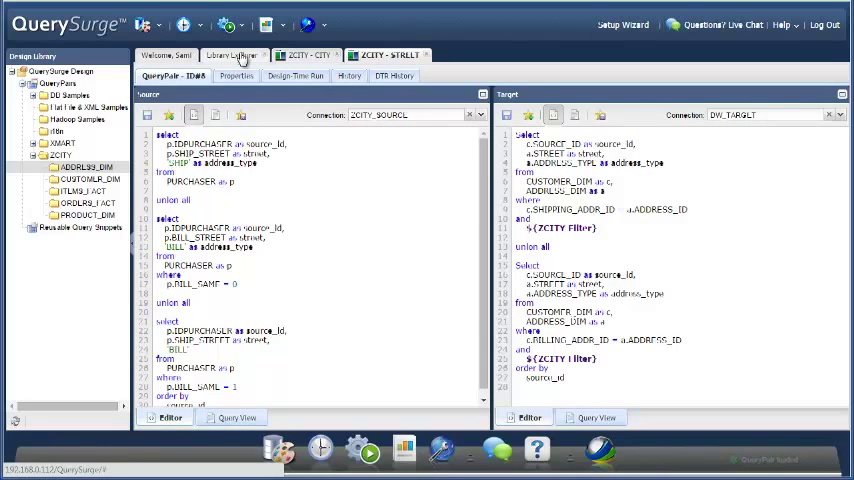
{"action": "left_click", "coordinate": [236, 56]}
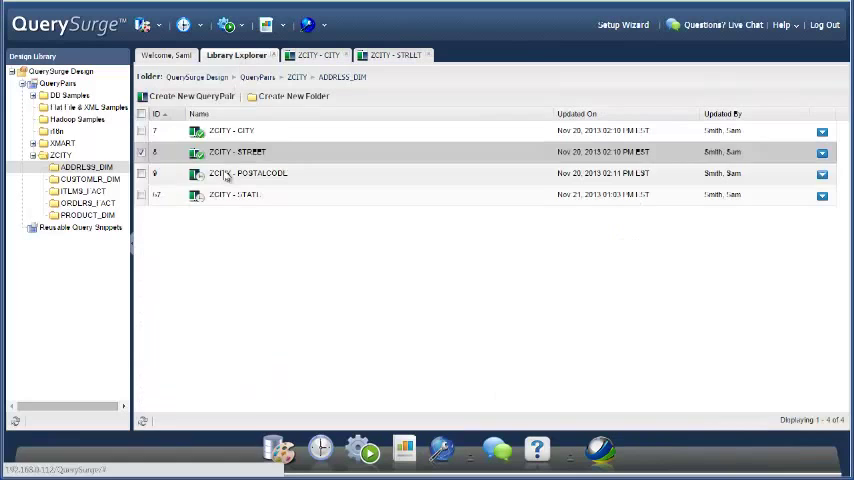
{"action": "double_click", "coordinate": [248, 172]}
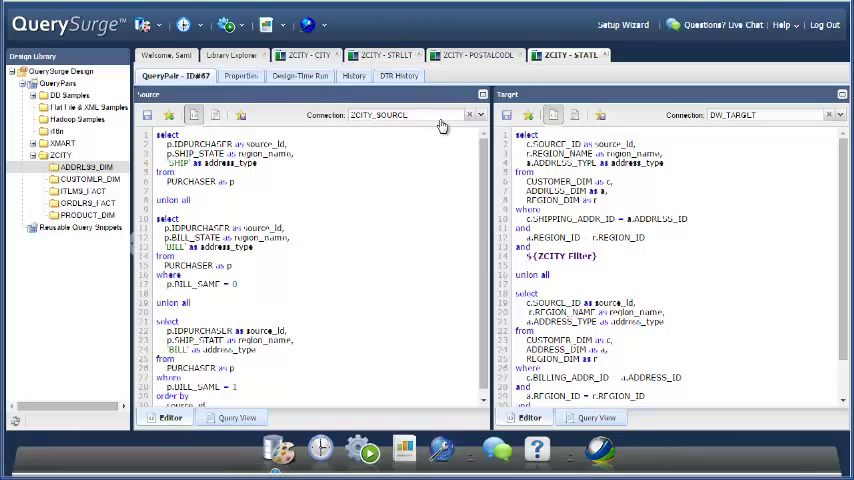
{"action": "mouse_move", "coordinate": [416, 164]}
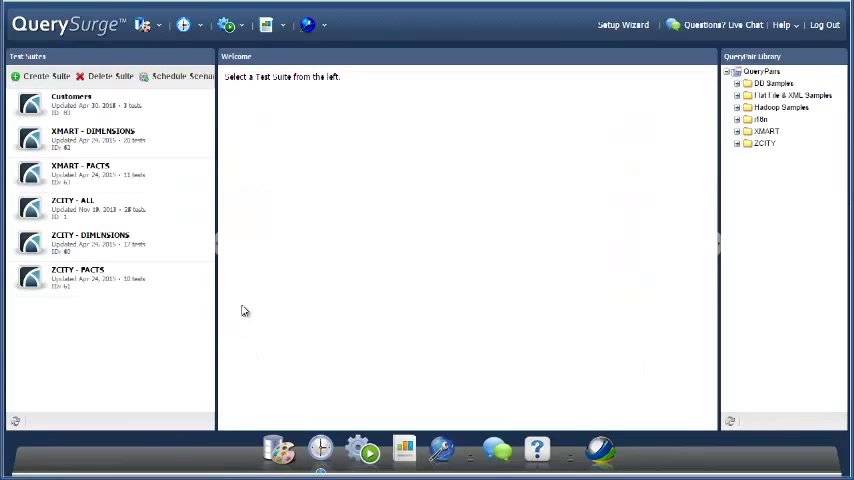
Create and save a new empty test suite named ADDRESS_DIM_1.
{"action": "left_click", "coordinate": [44, 76]}
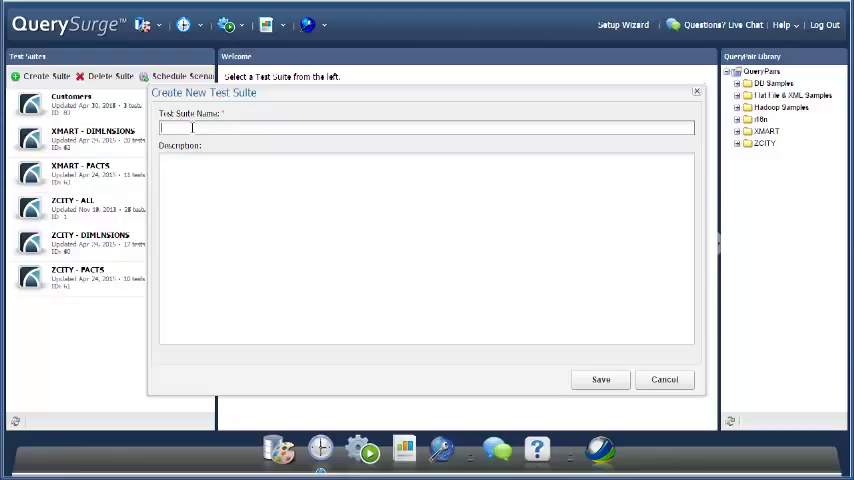
{"action": "type", "text": "ADDRESS_DIM"}
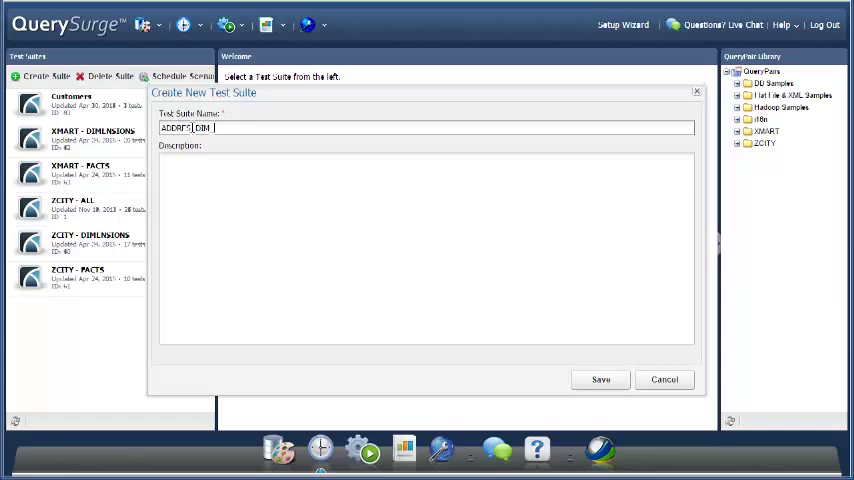
{"action": "type", "text": "_1"}
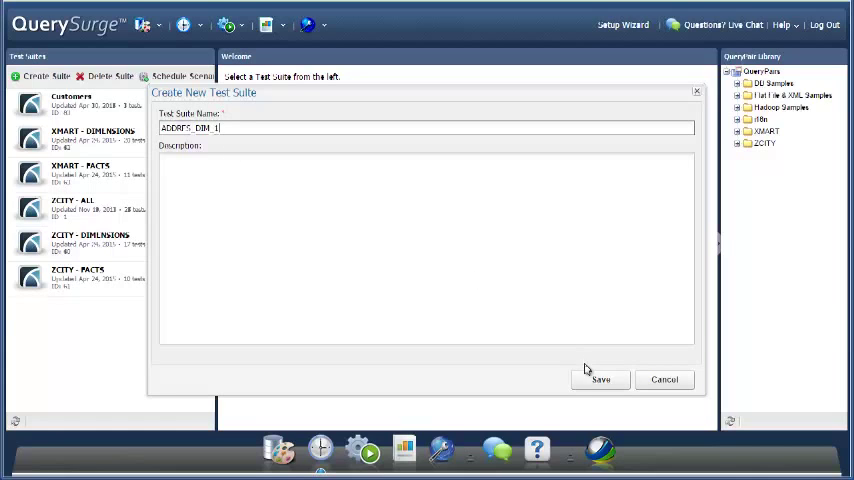
{"action": "left_click", "coordinate": [600, 380]}
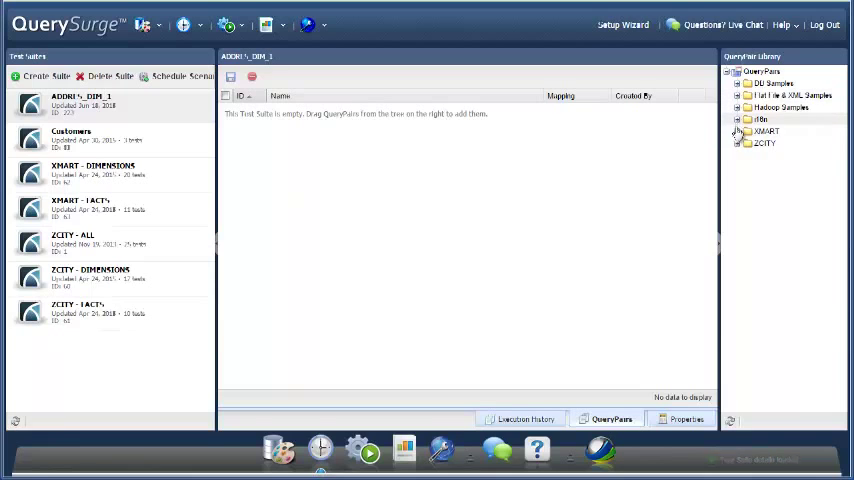
Add the ZCITY address folder's four query pairs to the suite, save it, and view the Customers suite.
{"action": "left_click", "coordinate": [736, 144]}
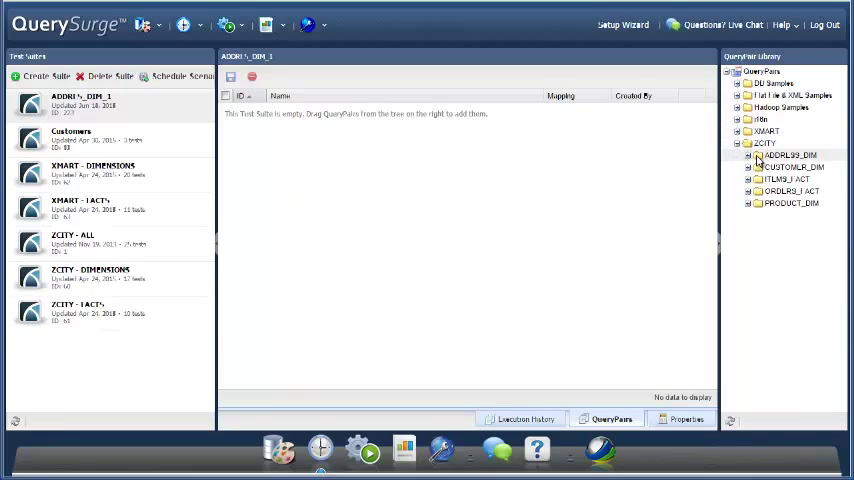
{"action": "left_click", "coordinate": [790, 156]}
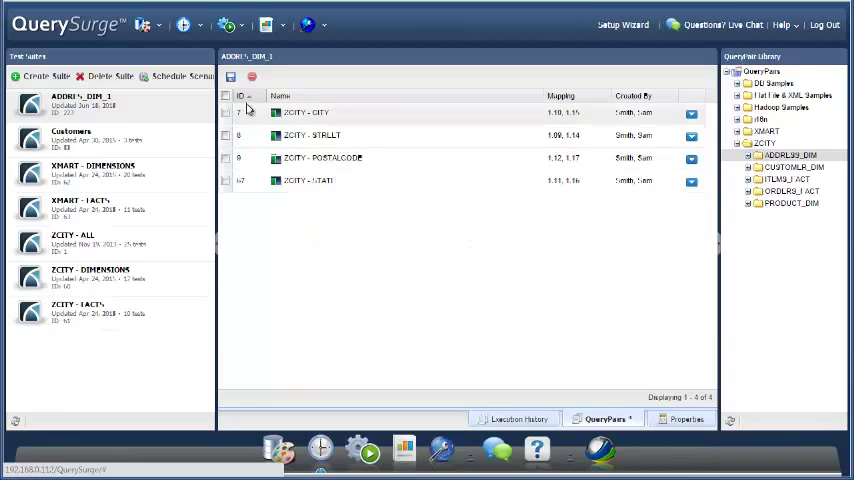
{"action": "left_click", "coordinate": [232, 76]}
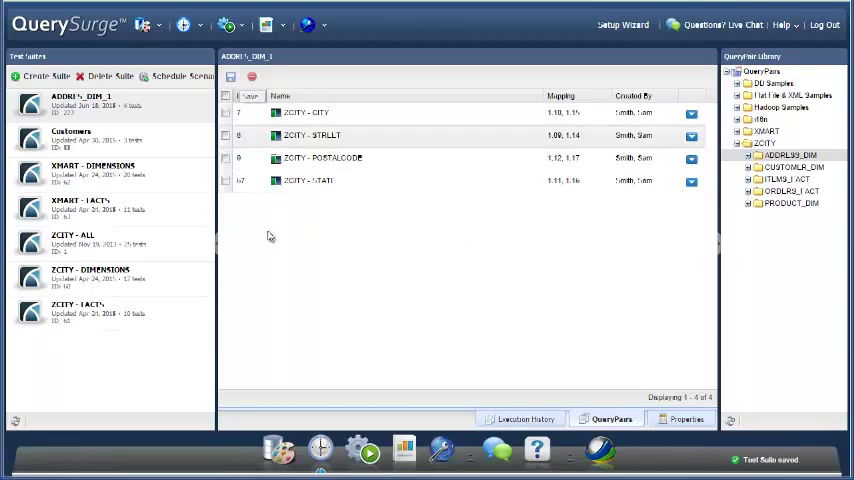
{"action": "left_click", "coordinate": [240, 96]}
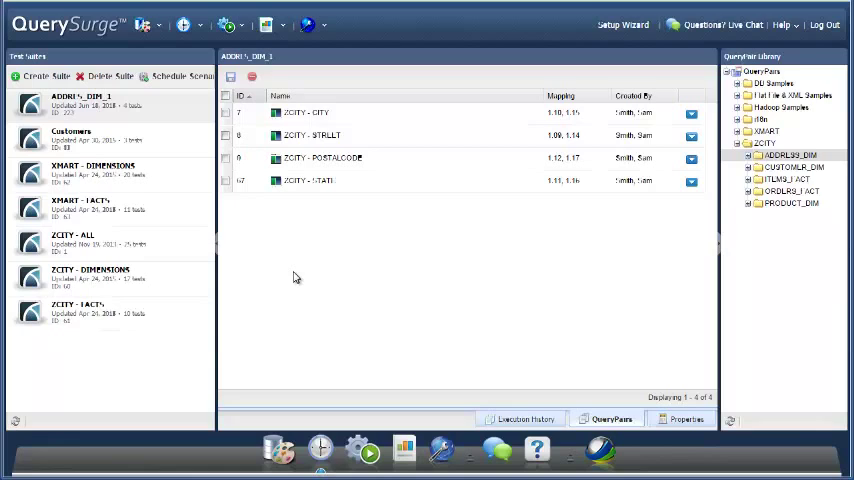
{"action": "mouse_move", "coordinate": [460, 280]}
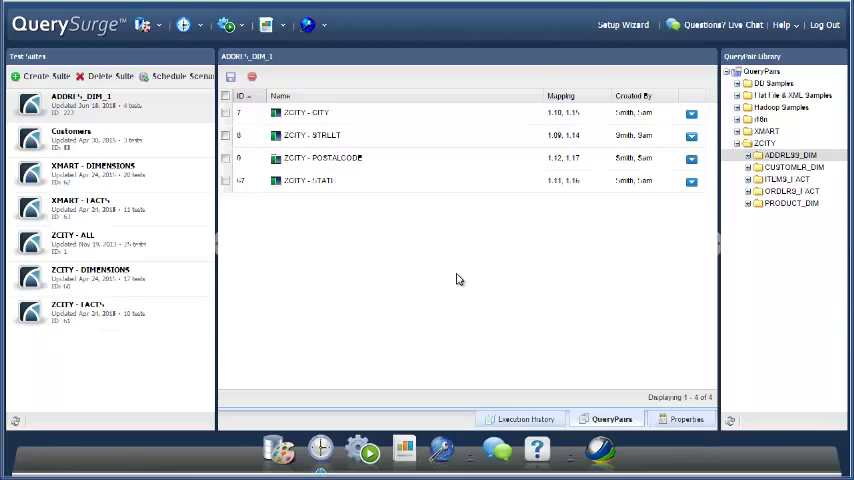
{"action": "mouse_move", "coordinate": [586, 348]}
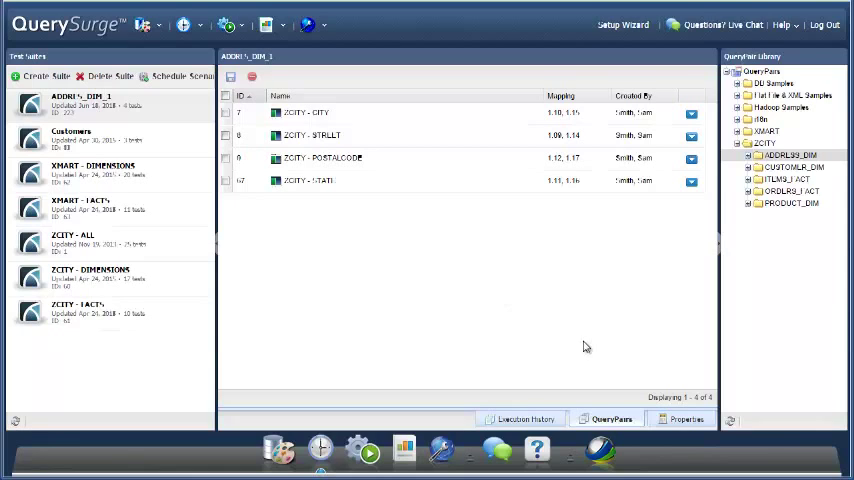
{"action": "left_click", "coordinate": [72, 136]}
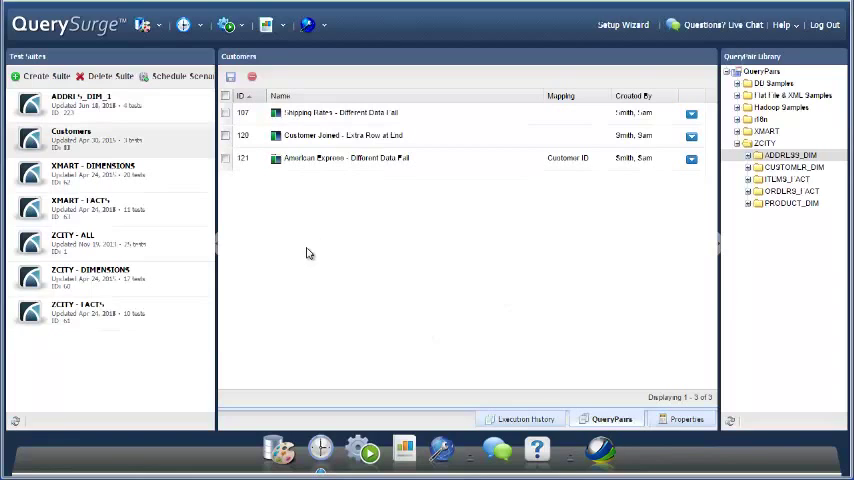
Create a second suite named ADDR1 and fill it with the four address query pairs.
{"action": "left_click", "coordinate": [44, 76]}
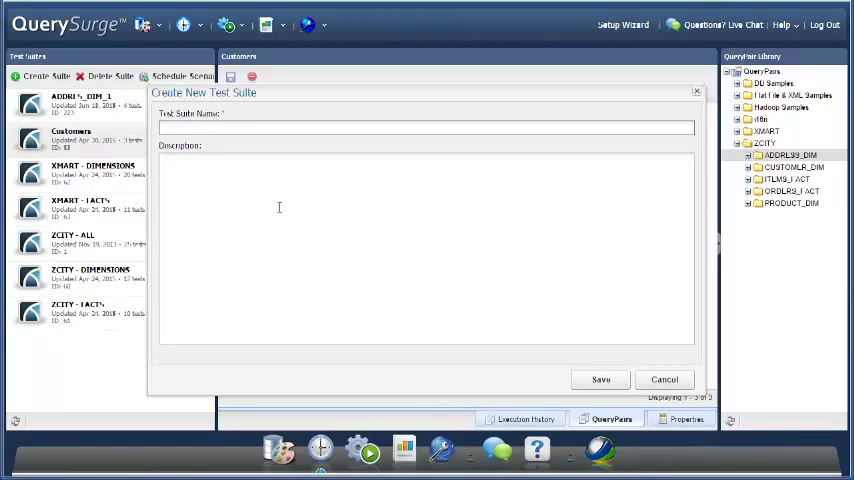
{"action": "type", "text": "ADDR1"}
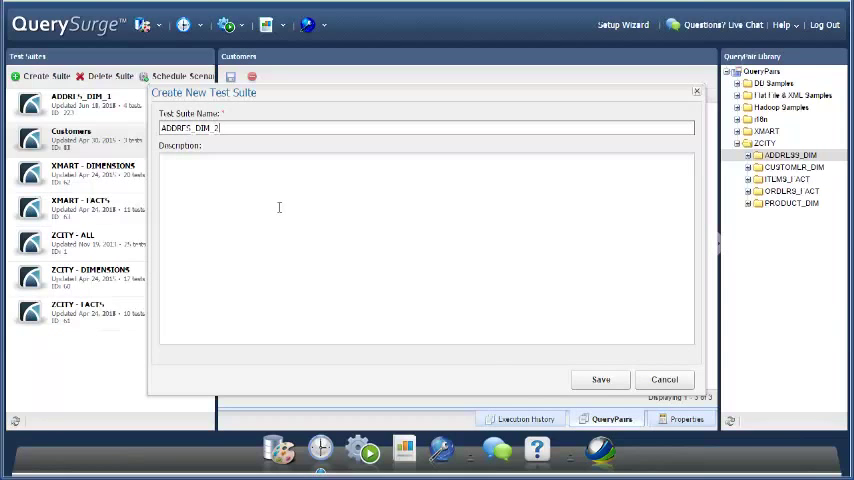
{"action": "left_click", "coordinate": [600, 380]}
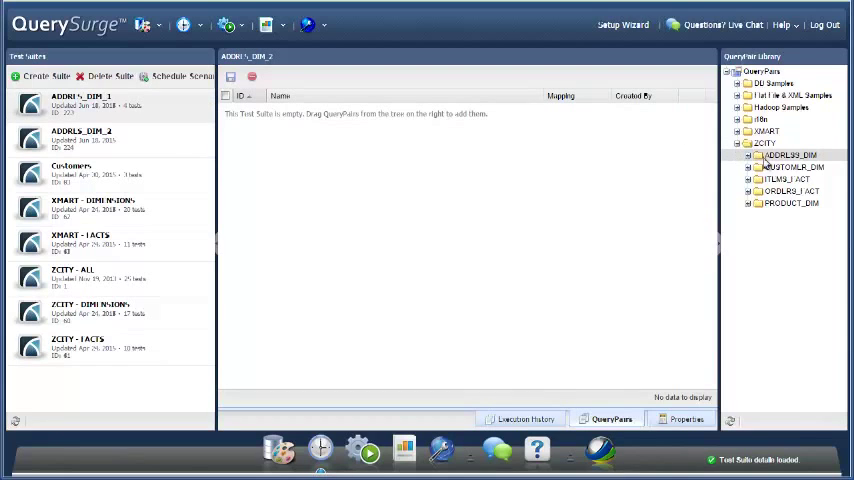
{"action": "left_click", "coordinate": [232, 76]}
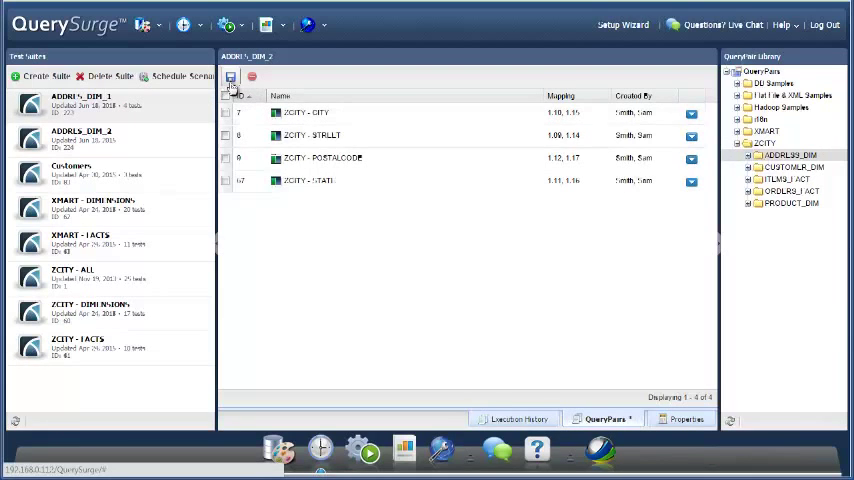
{"action": "left_click", "coordinate": [230, 76]}
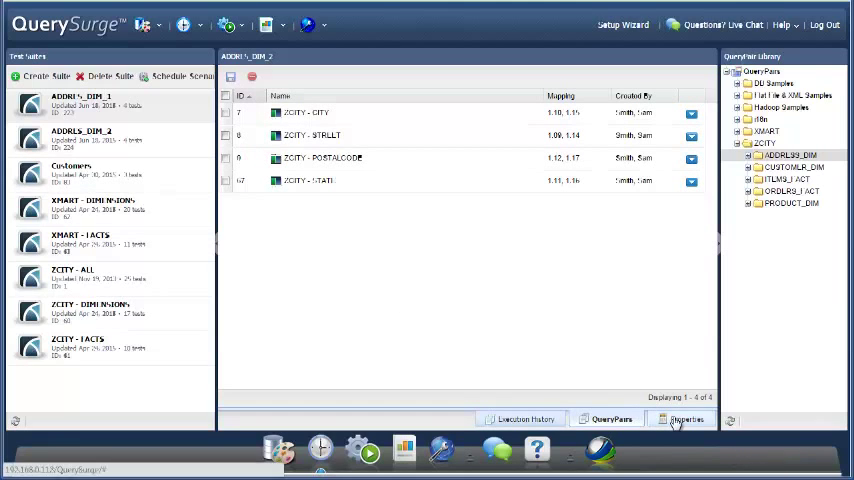
View the second address suite's properties showing its connection override behavior.
{"action": "left_click", "coordinate": [684, 420]}
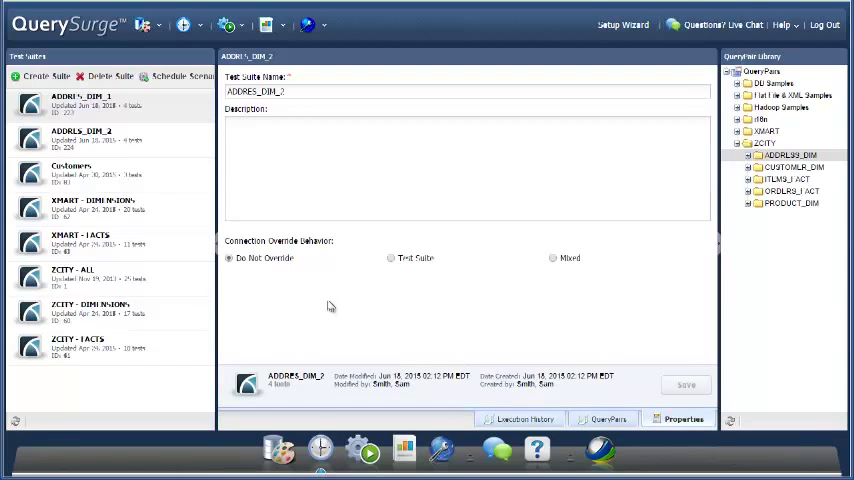
{"action": "mouse_move", "coordinate": [264, 276]}
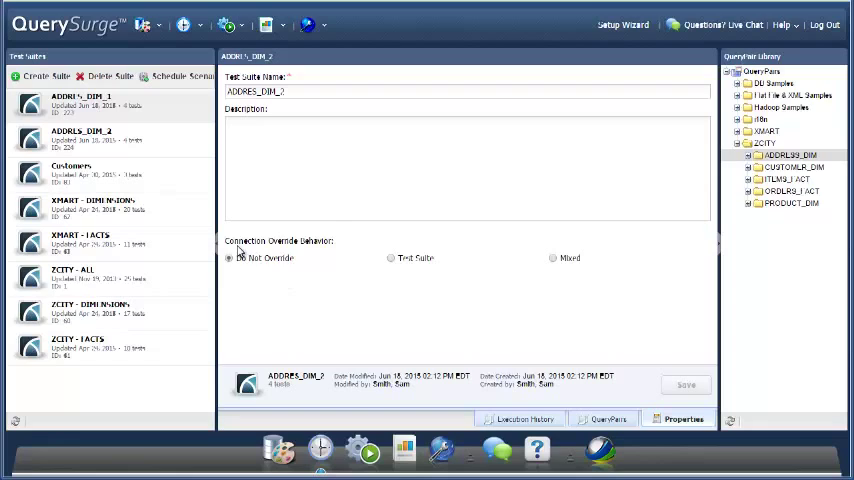
{"action": "mouse_move", "coordinate": [308, 256]}
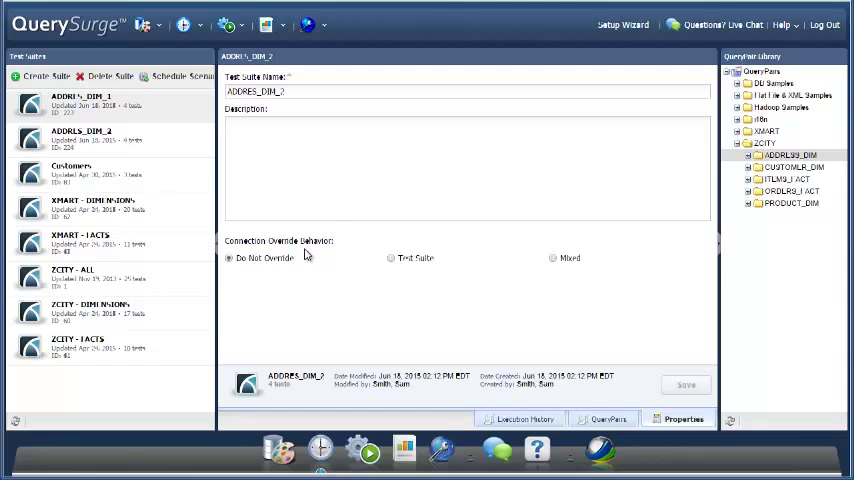
{"action": "mouse_move", "coordinate": [248, 272]}
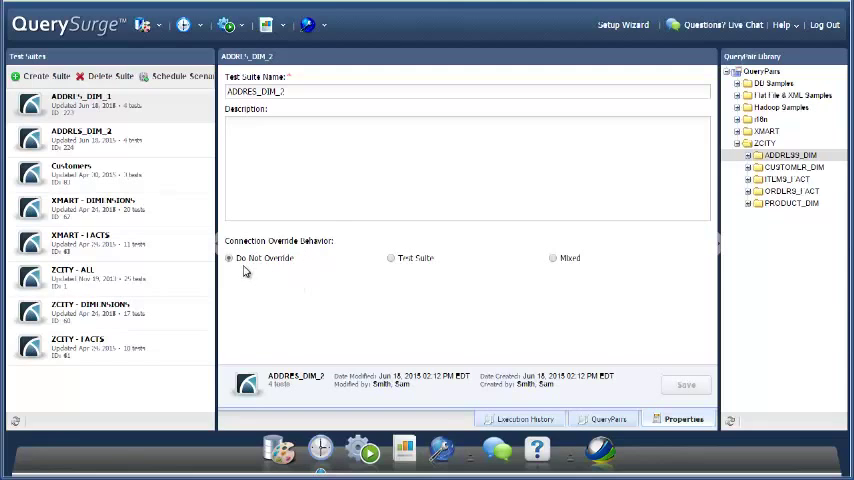
{"action": "mouse_move", "coordinate": [276, 268]}
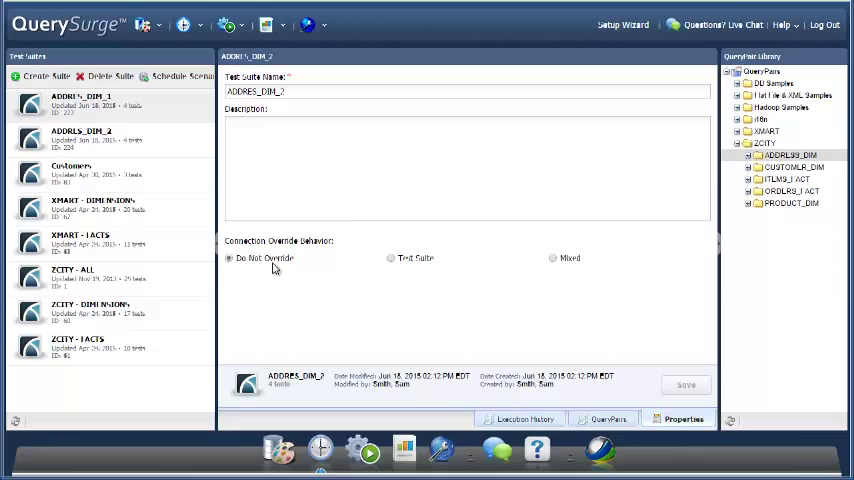
{"action": "mouse_move", "coordinate": [392, 258]}
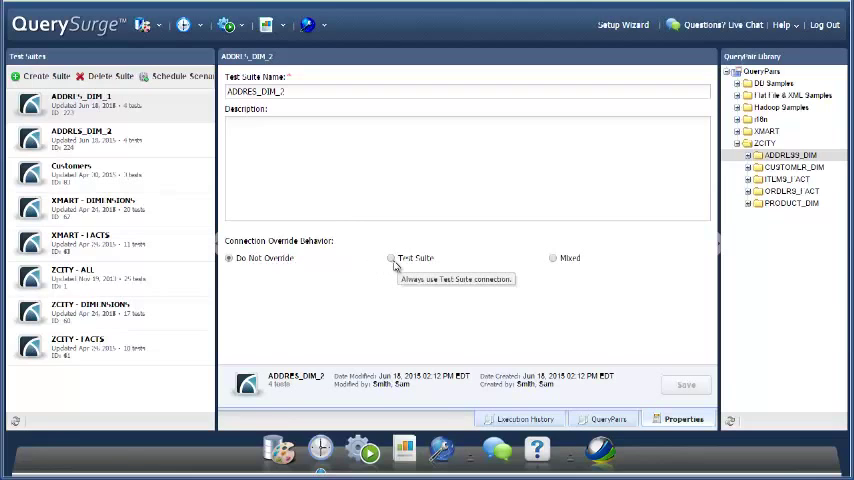
Set the override to Test Suite level with DW_UPGRADE as target connection and save.
{"action": "left_click", "coordinate": [392, 258]}
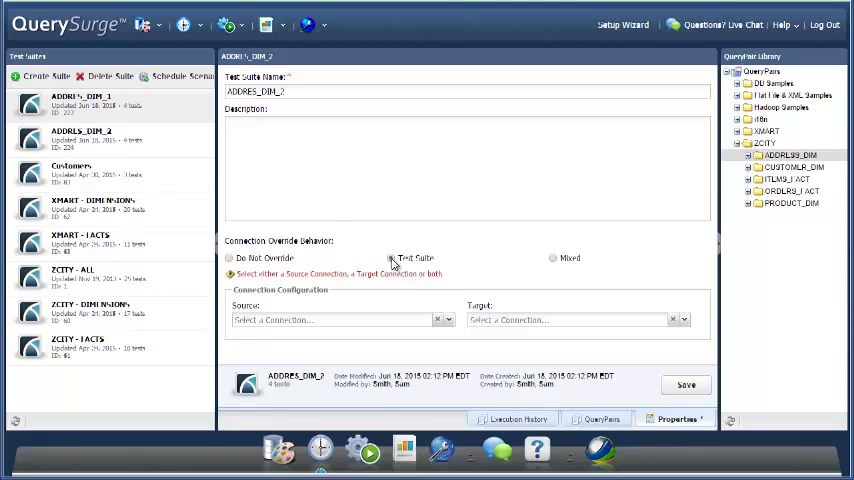
{"action": "left_click", "coordinate": [390, 258]}
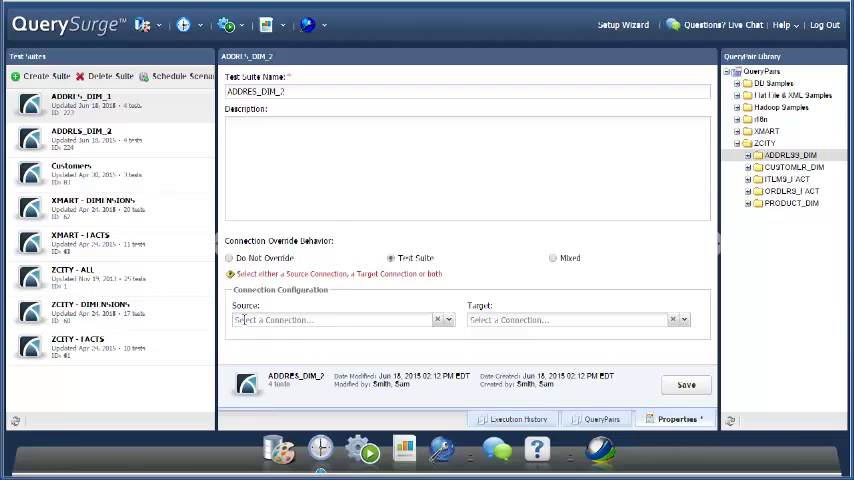
{"action": "mouse_move", "coordinate": [658, 318]}
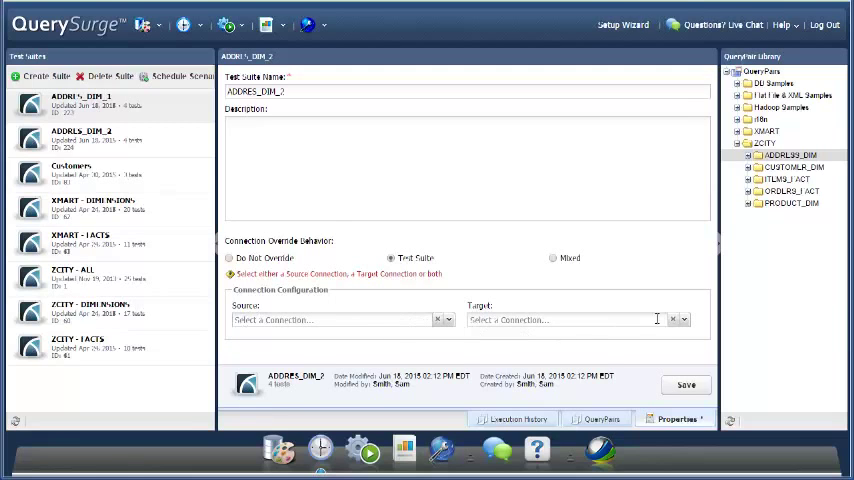
{"action": "left_click", "coordinate": [676, 320]}
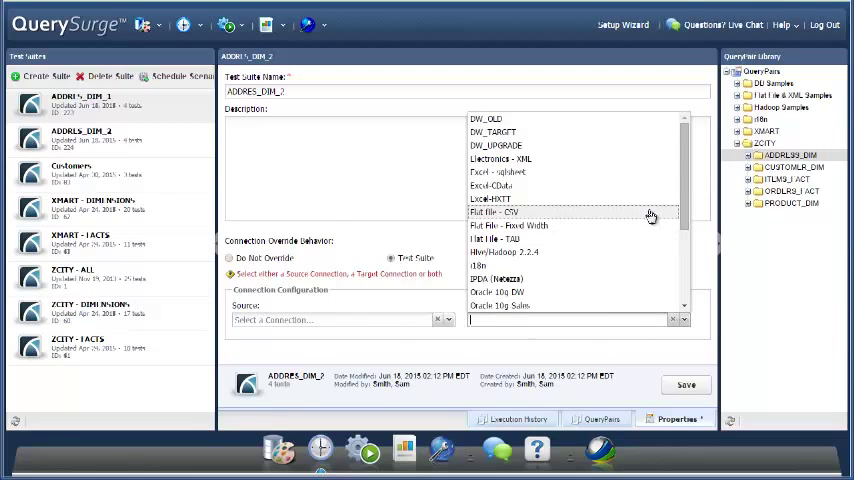
{"action": "mouse_move", "coordinate": [634, 144]}
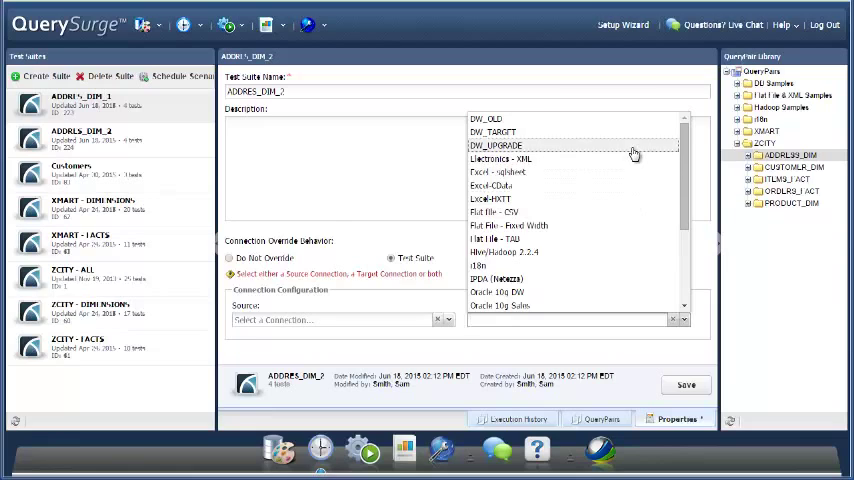
{"action": "left_click", "coordinate": [496, 144]}
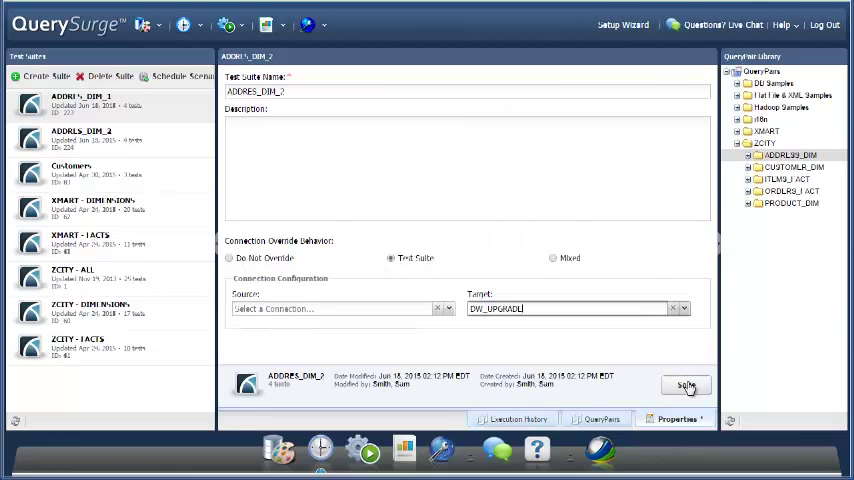
{"action": "left_click", "coordinate": [686, 384]}
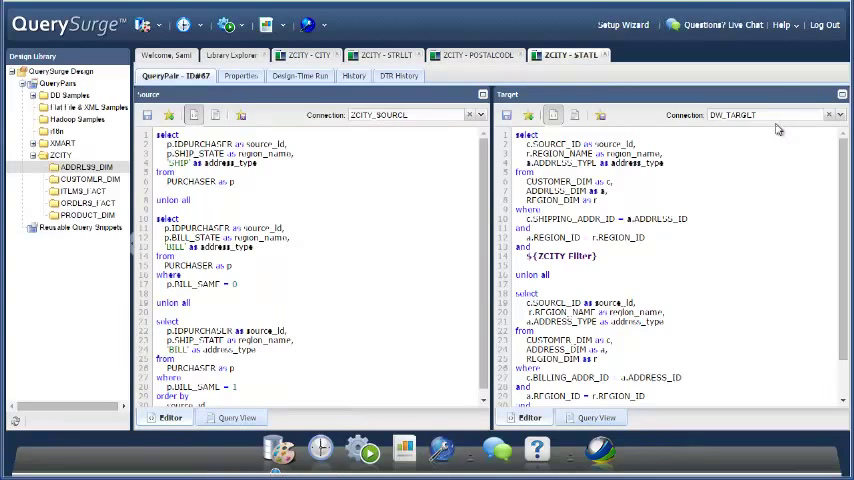
{"action": "mouse_move", "coordinate": [770, 120]}
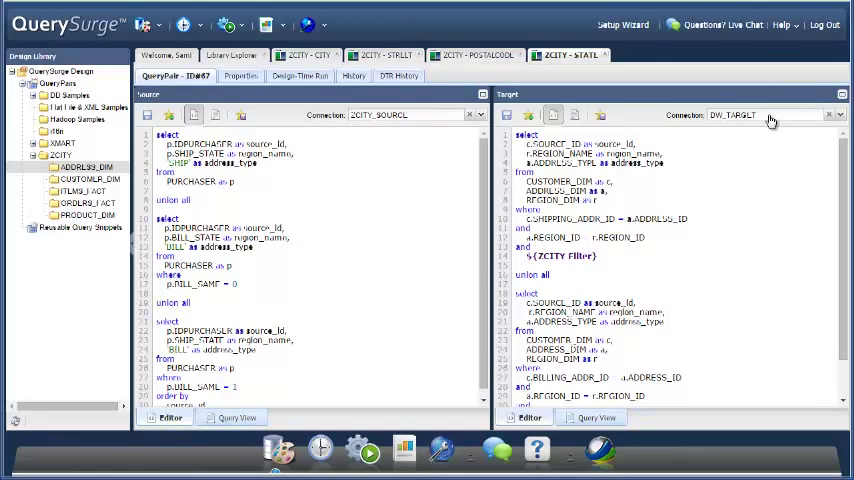